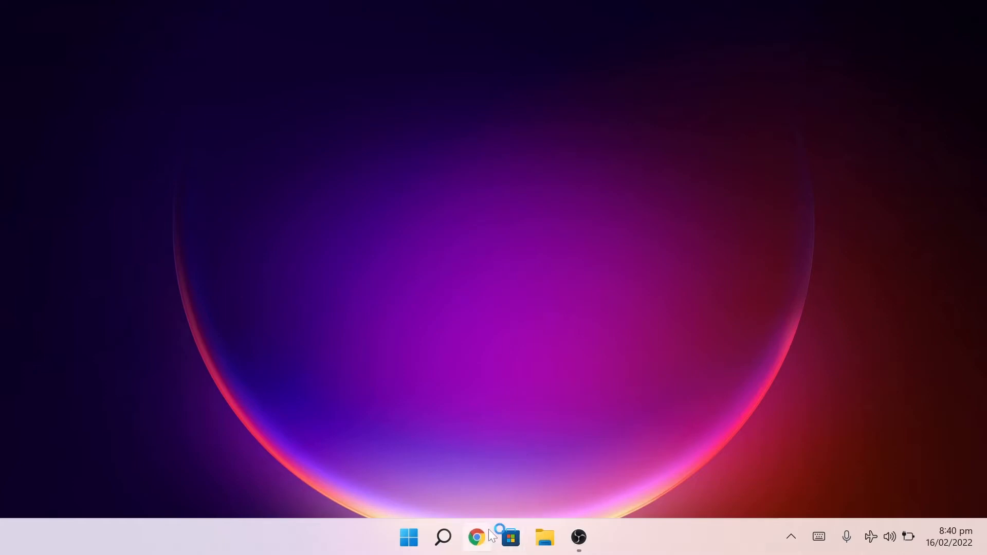
Search 'roblox/login' in Chrome and go to the Login to Roblox page
left_click(476, 537)
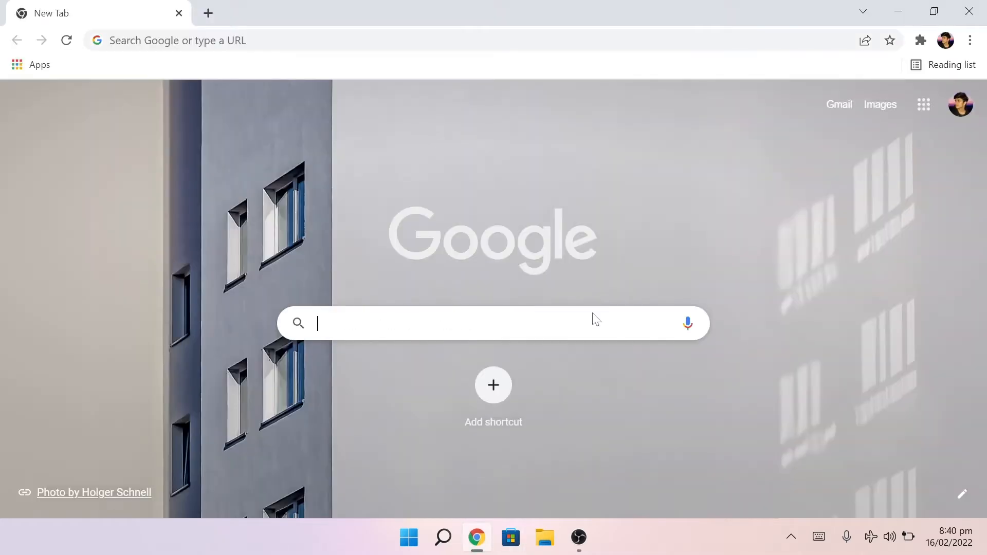
type("roblox/login")
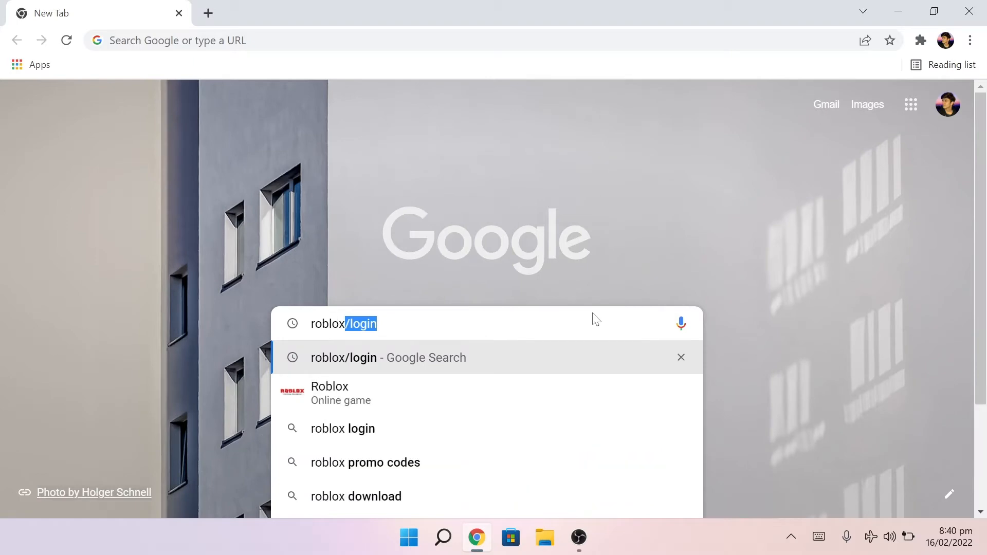
key("Return")
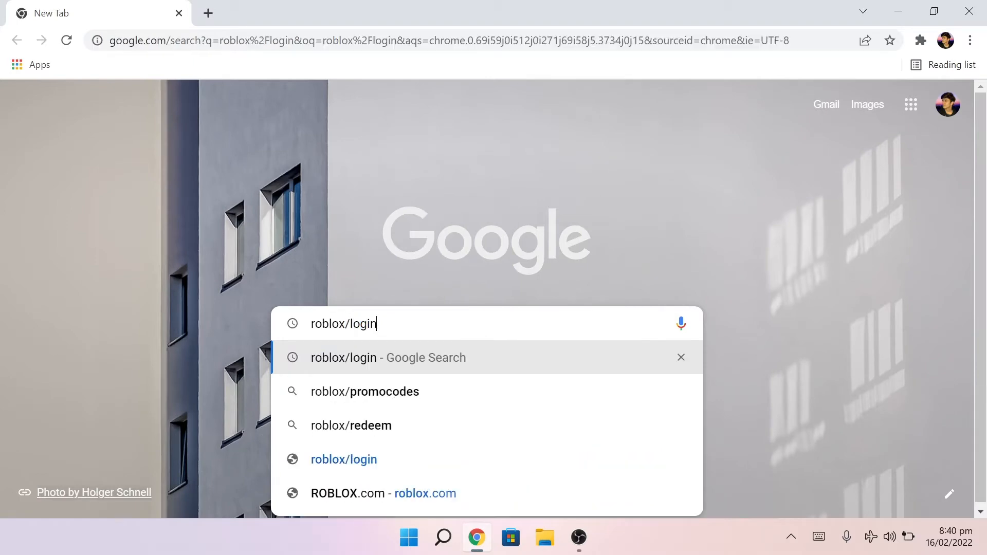
left_click(388, 358)
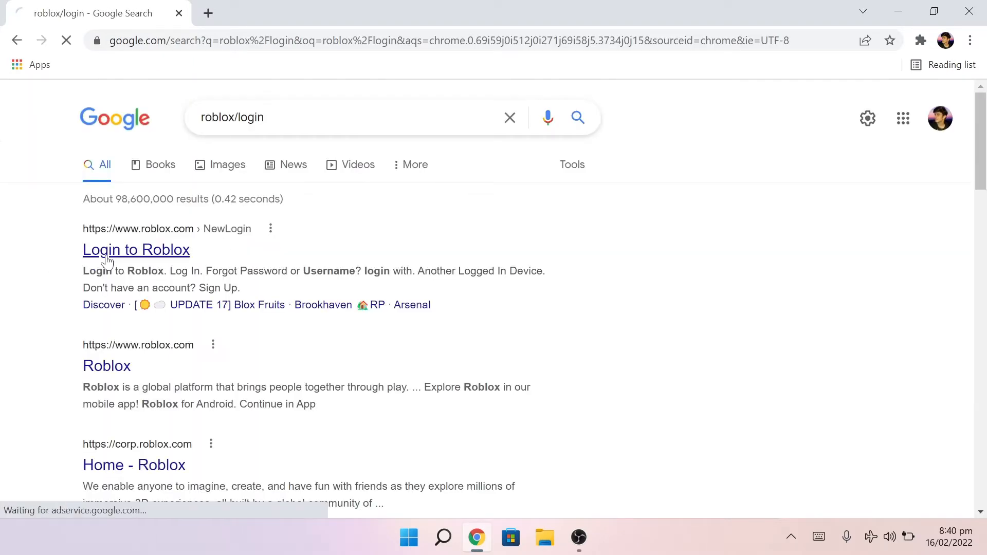
left_click(136, 249)
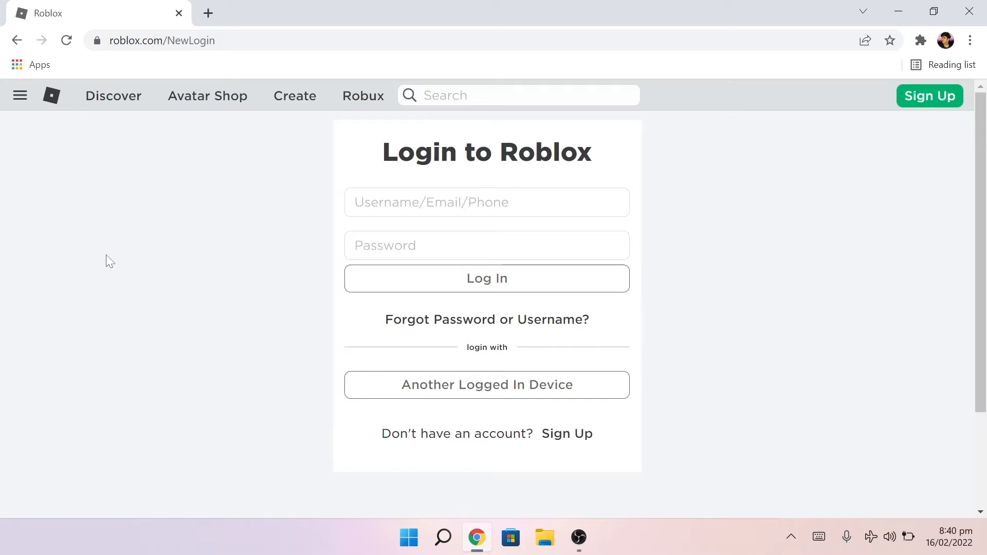
mouse_move(456, 284)
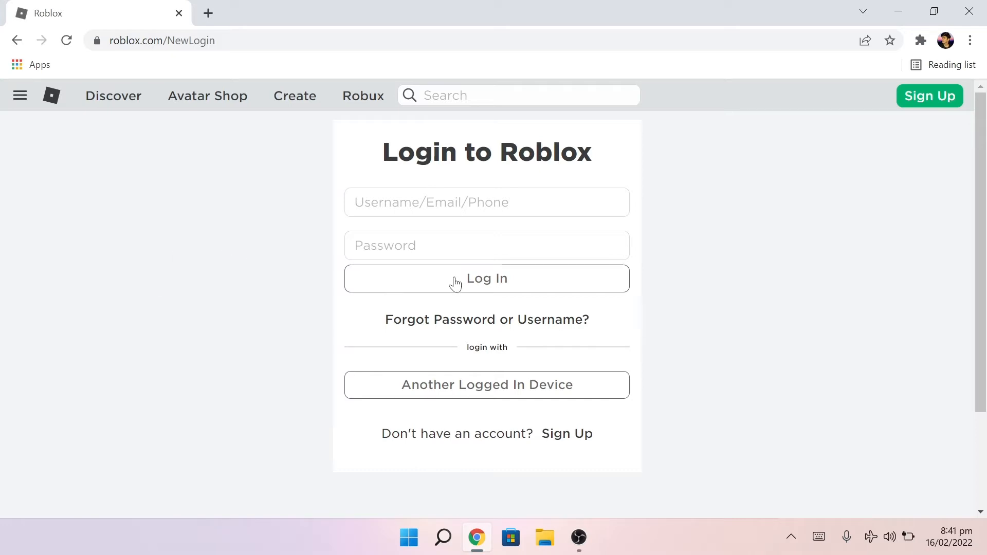
Go to 'Forgot Password or Username?', check the Username form, and return to Password
left_click(487, 318)
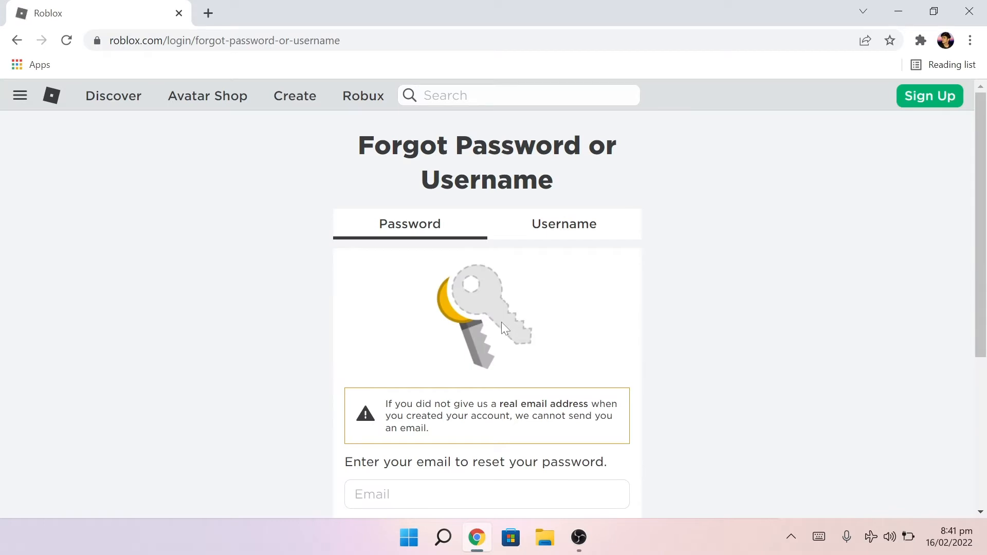
scroll("down", 3)
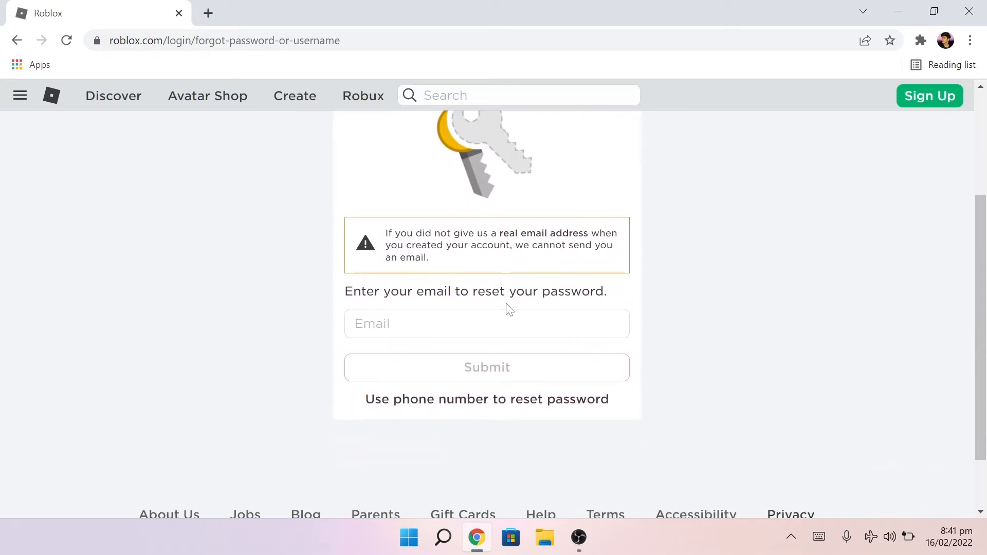
scroll("up", 3)
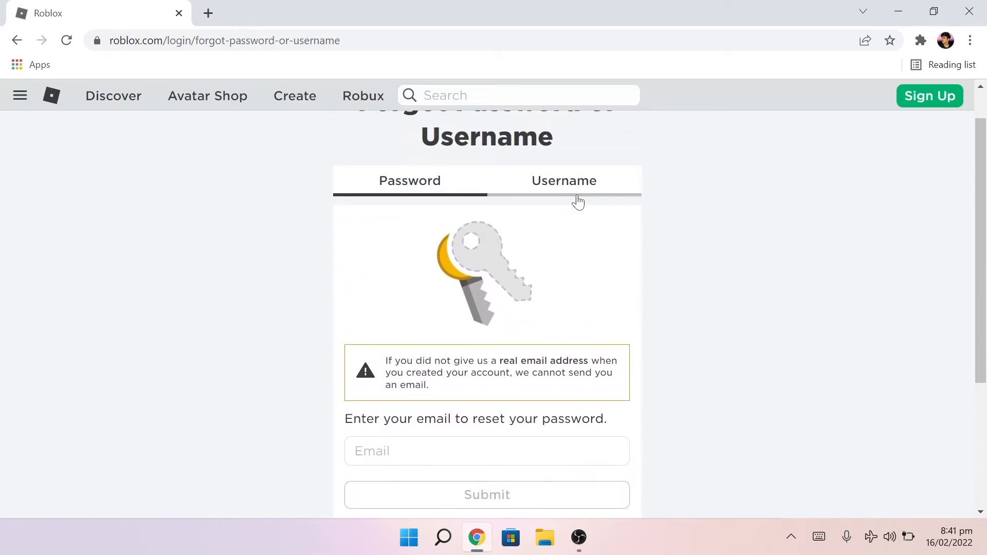
left_click(564, 181)
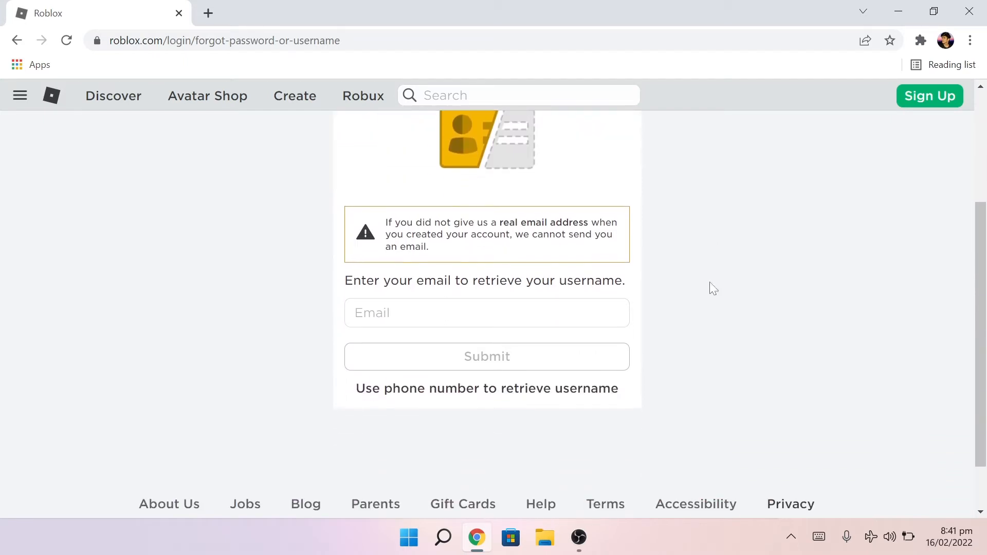
scroll("up", 3)
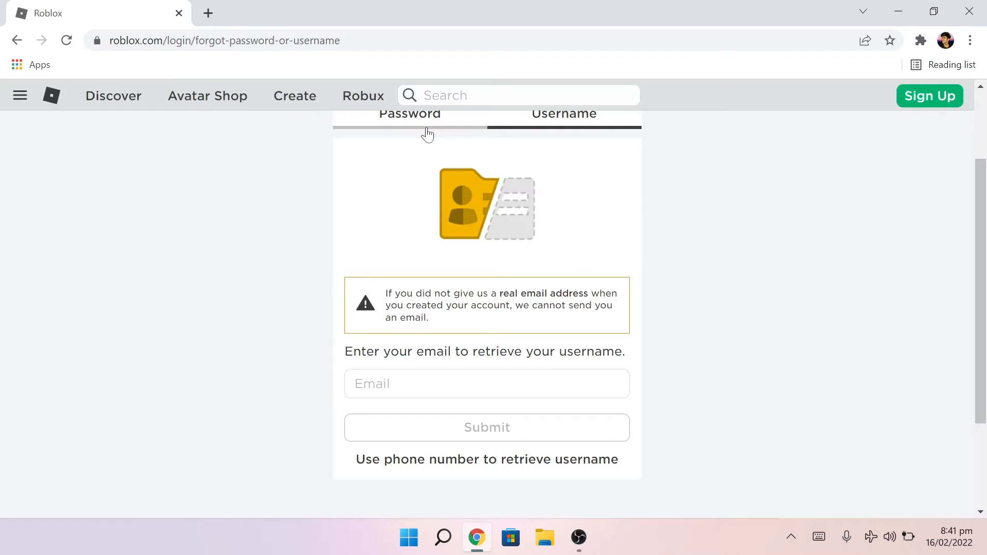
left_click(410, 114)
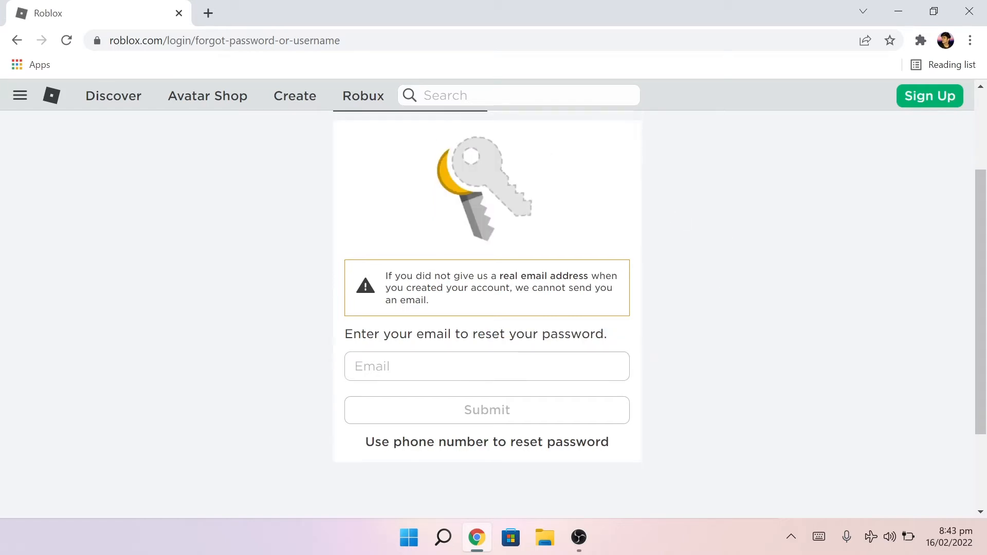
Submit the phone number with Pakistan (+92) as its country for the reset
left_click(486, 442)
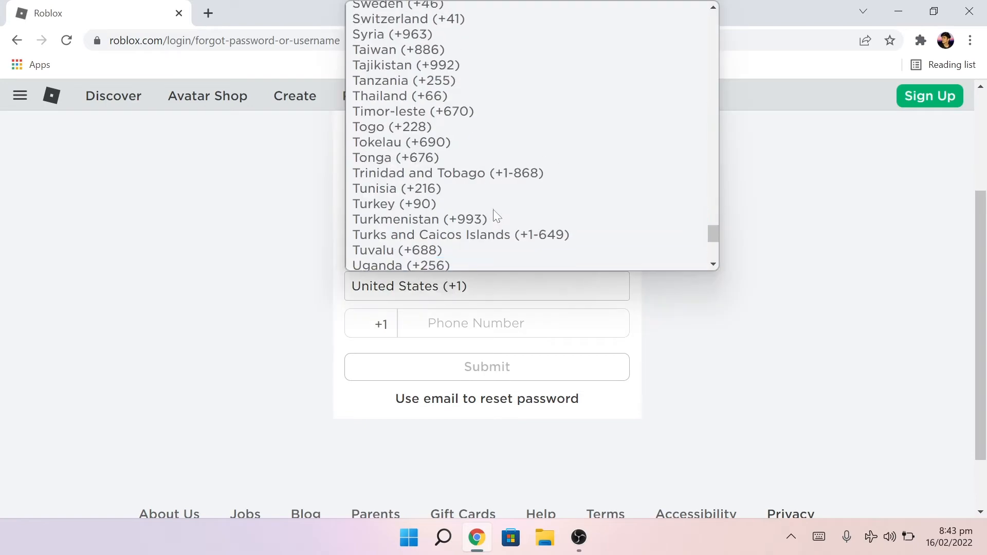
scroll("up", 3)
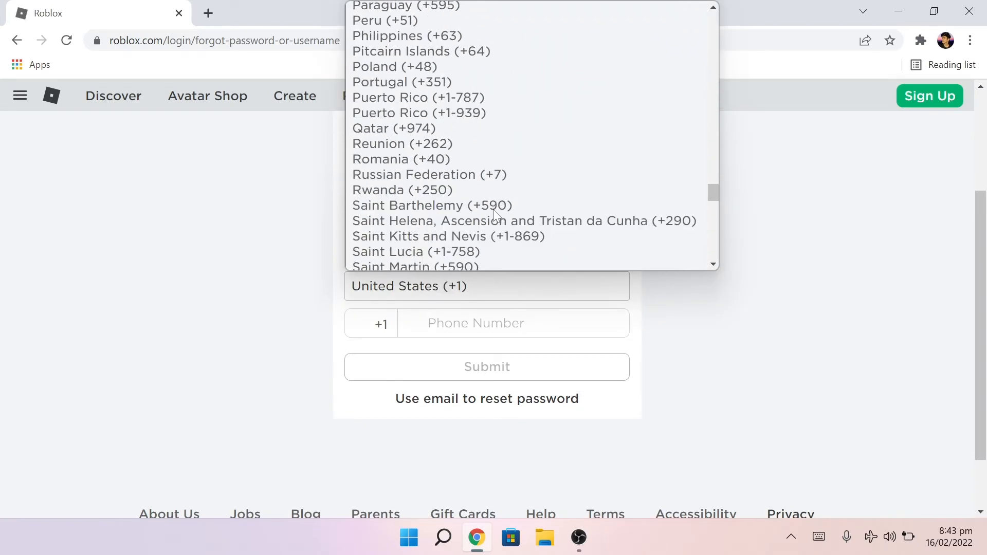
scroll("up", 3)
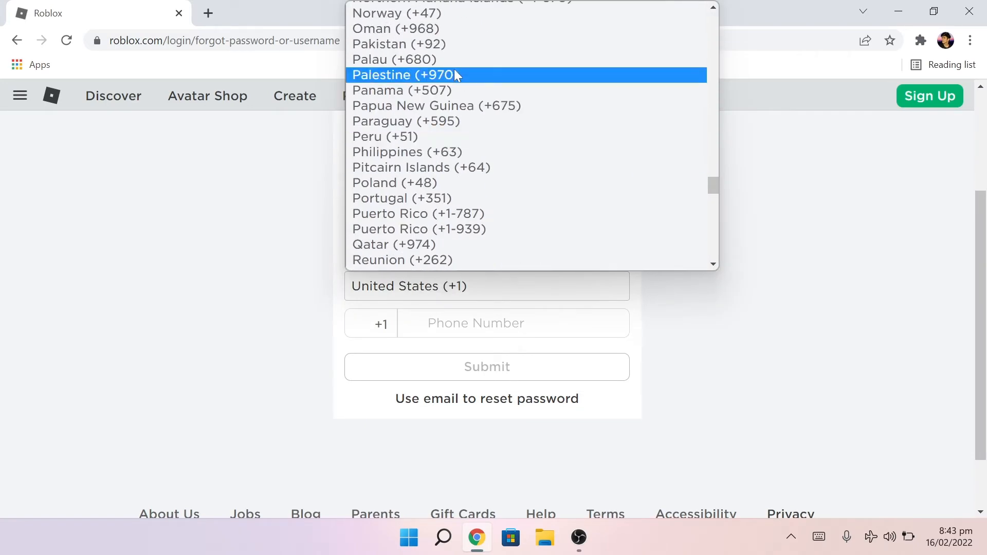
left_click(399, 43)
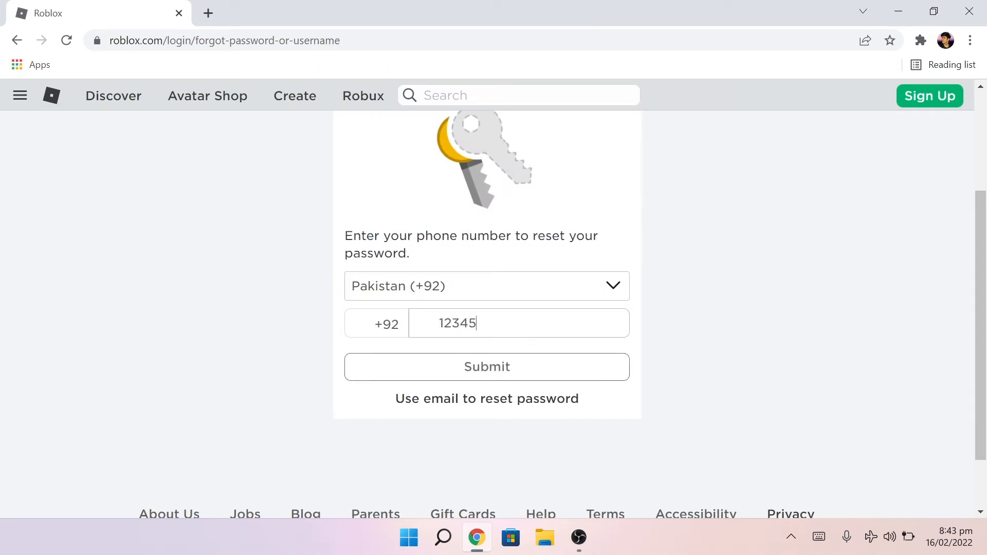
left_click(487, 366)
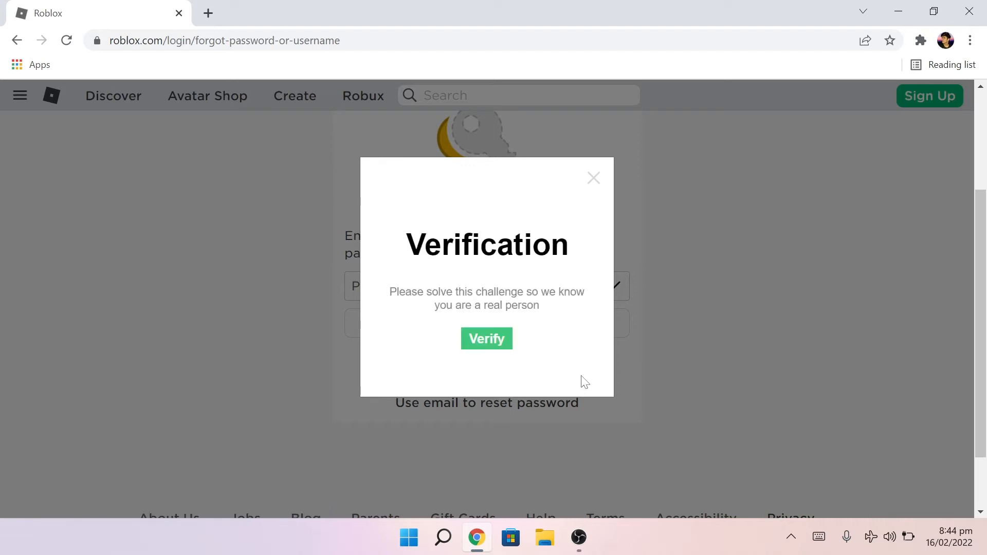
Start the verification and select the fire pictures to pass the challenge
left_click(487, 339)
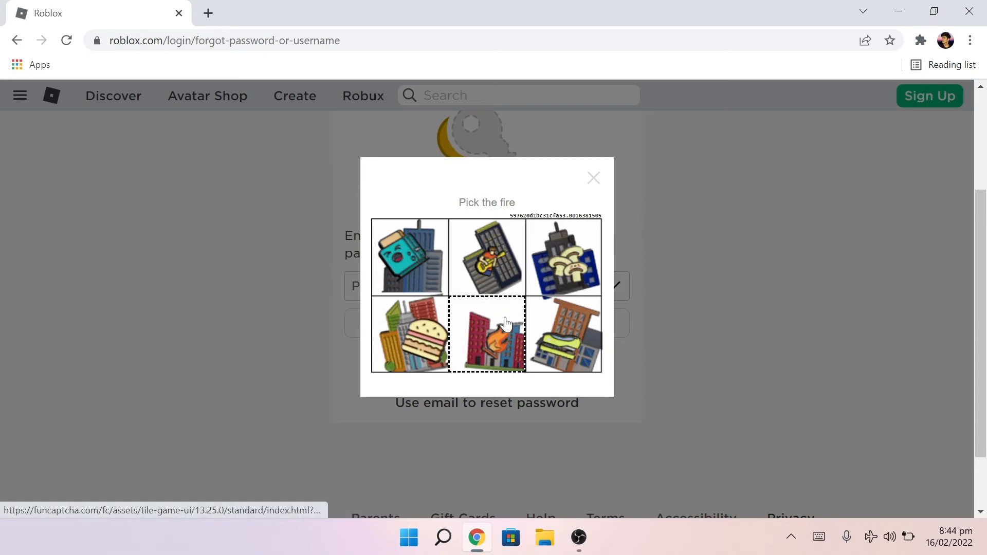
left_click(487, 334)
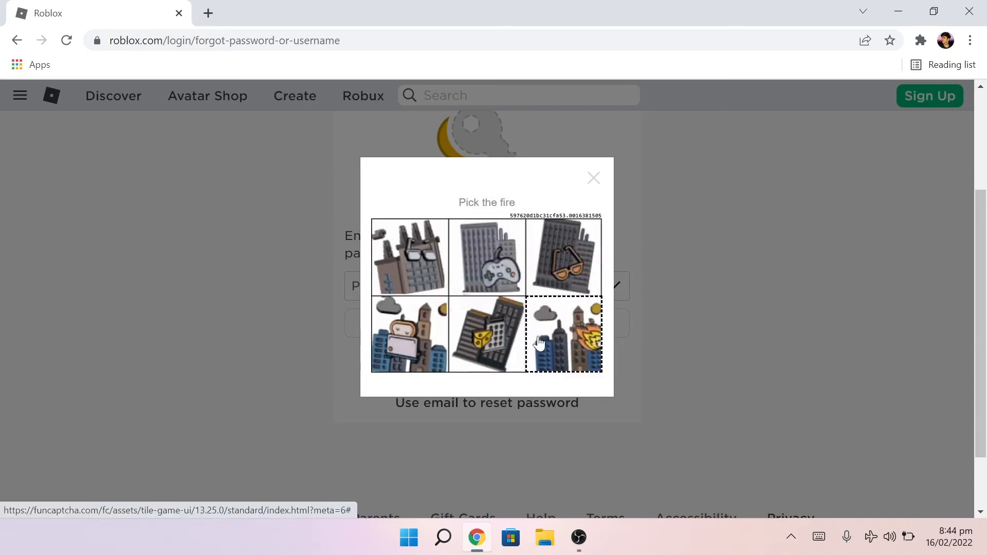
left_click(565, 333)
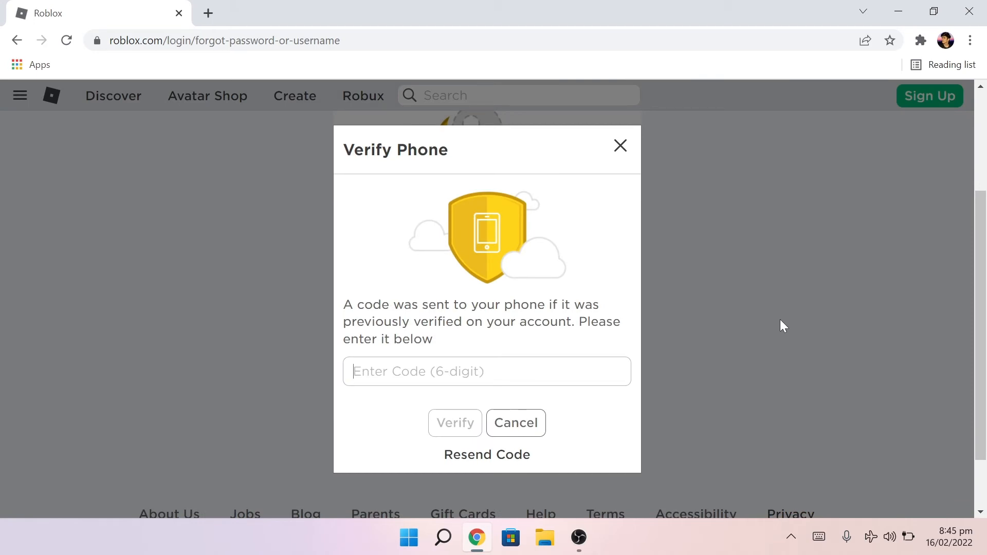
left_click(455, 423)
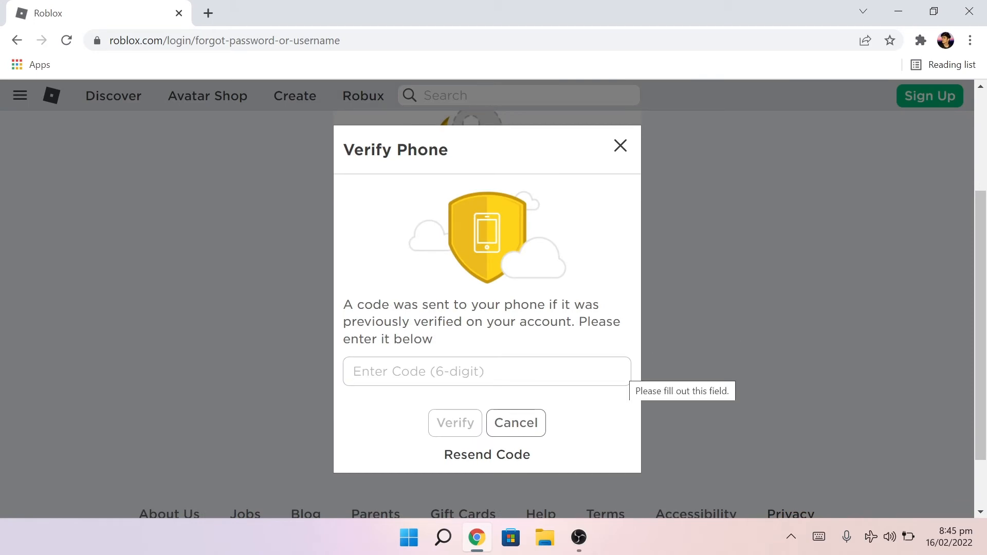
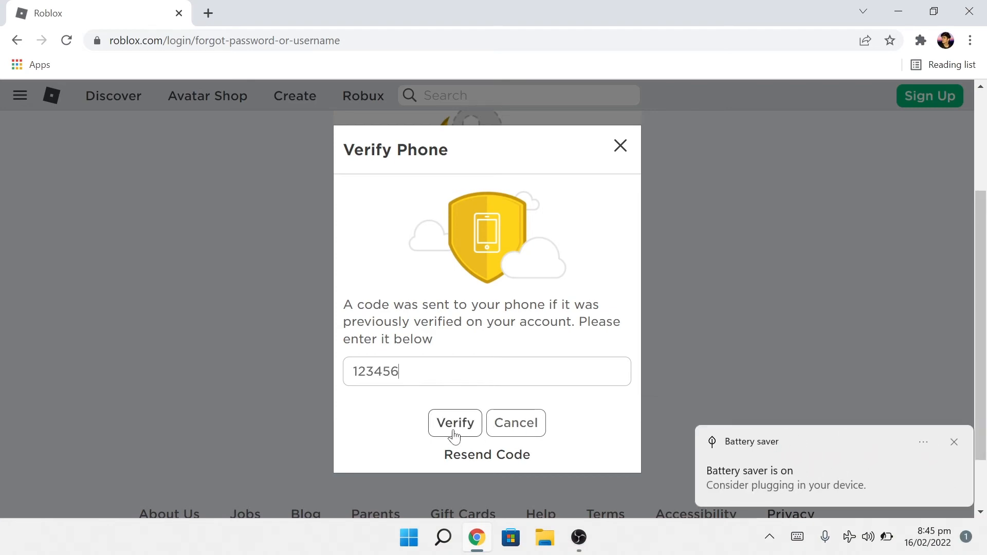
left_click(455, 423)
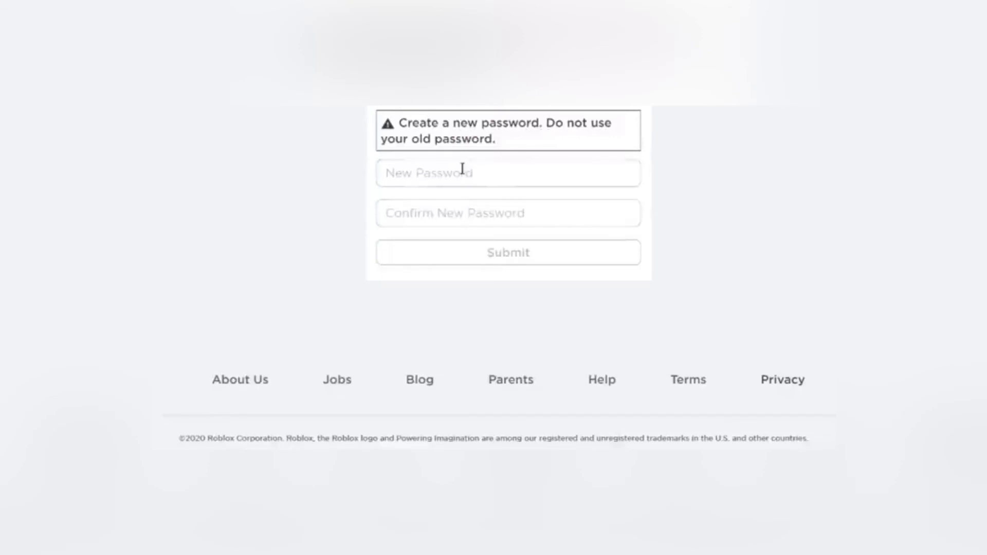
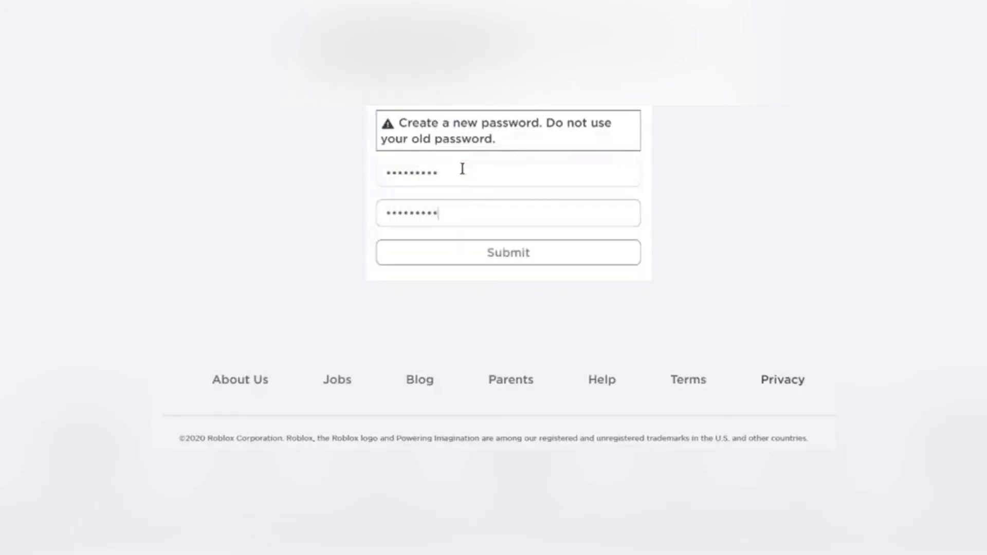
left_click(507, 253)
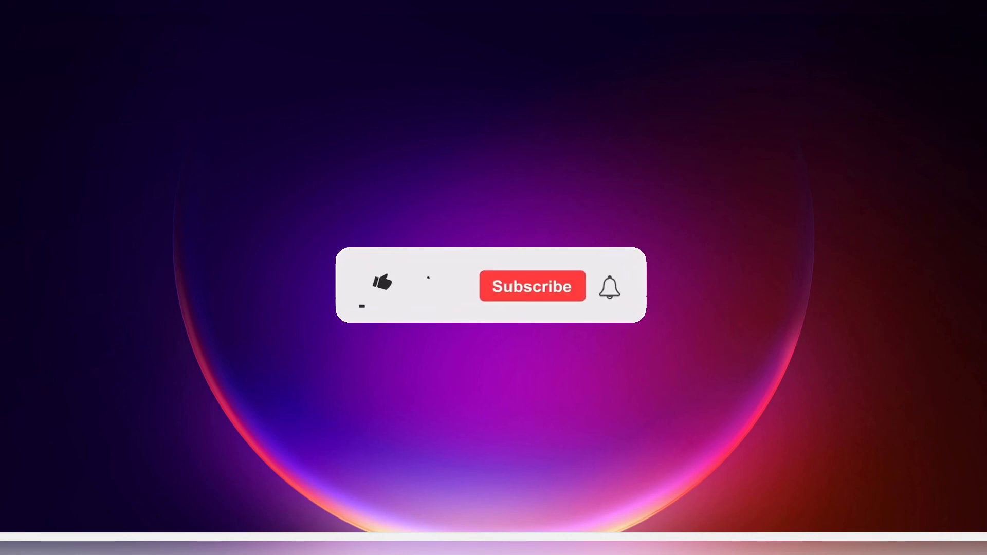
left_click(381, 284)
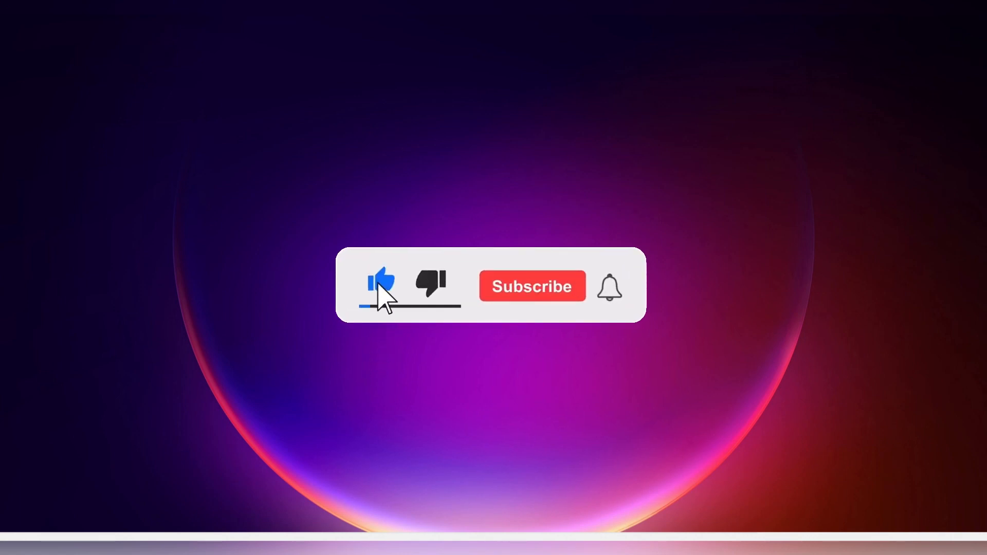
left_click(531, 287)
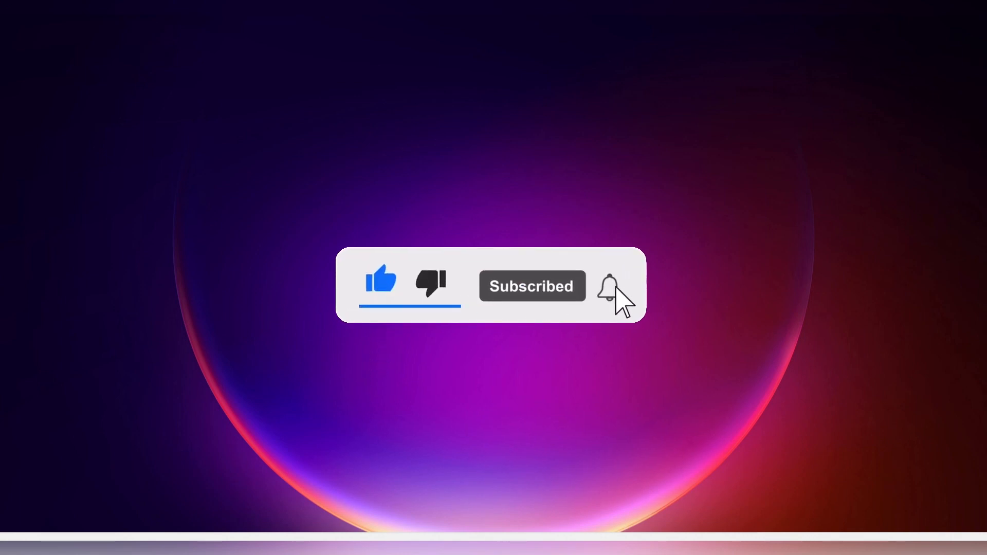
left_click(609, 287)
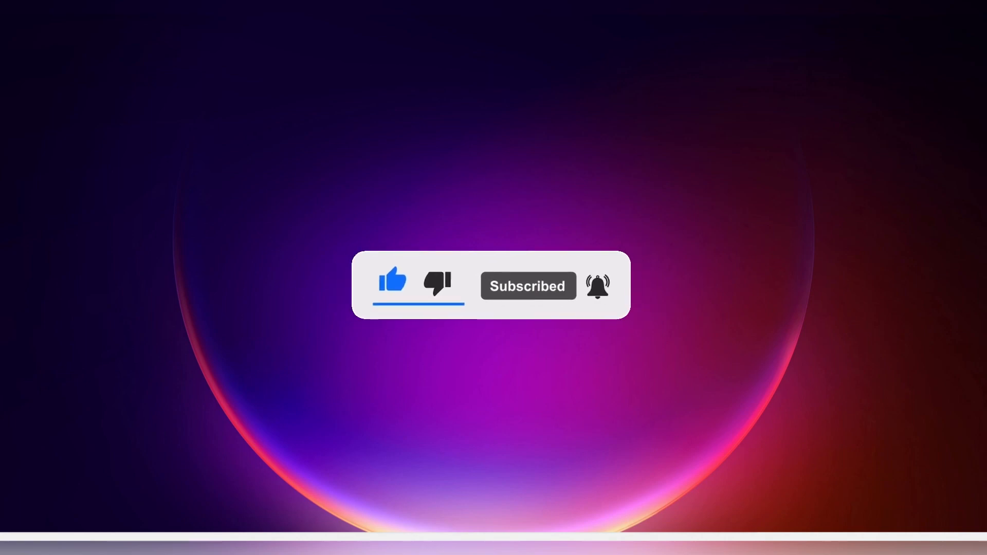